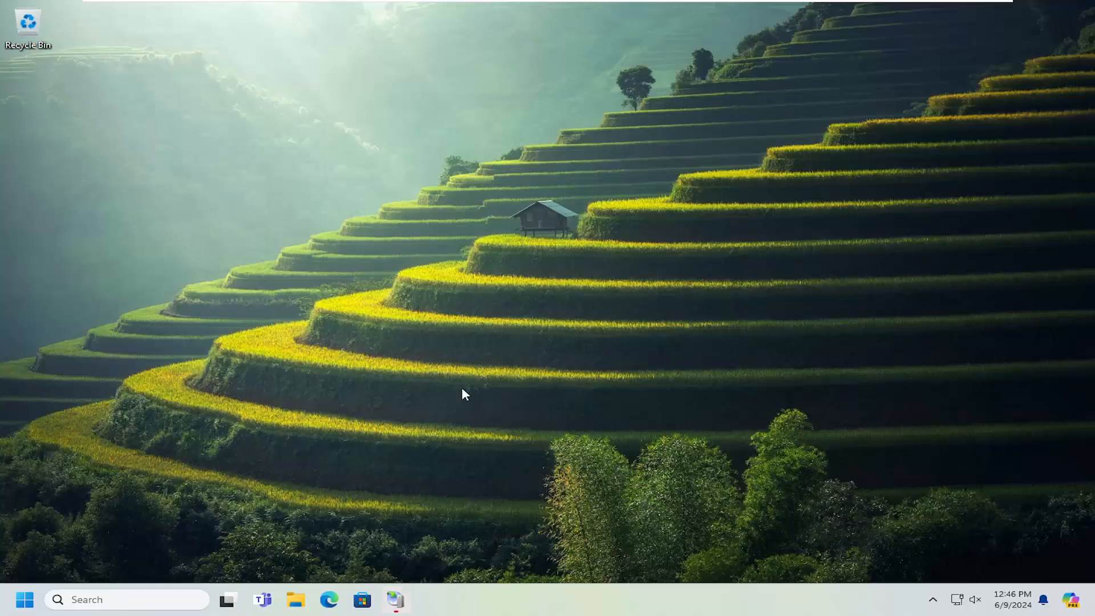
mouse_move(246, 461)
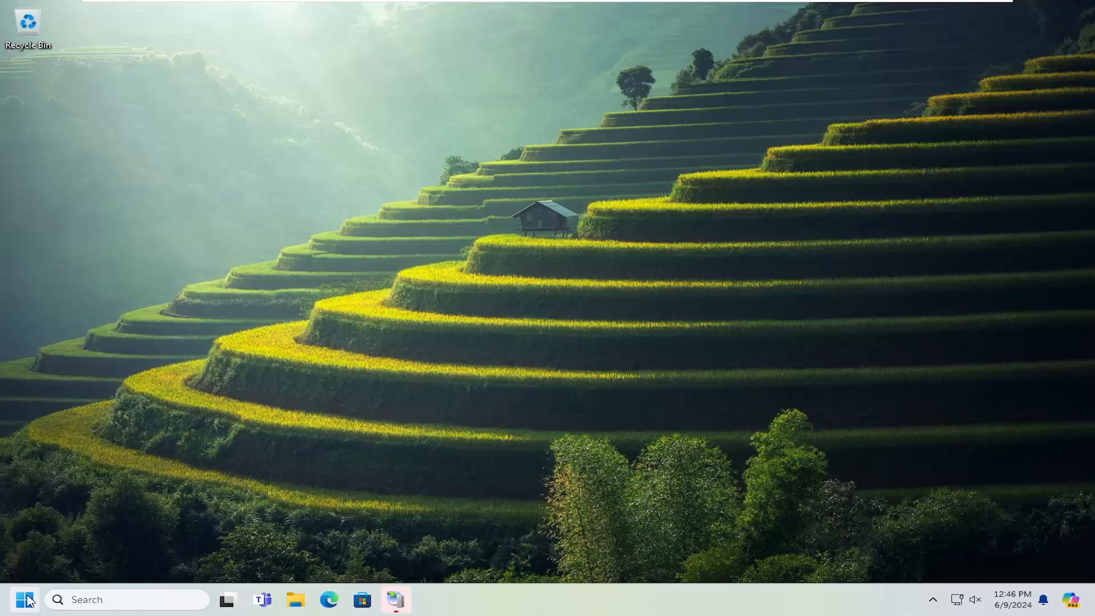
Find Control Panel via search ('cont') and enter the Hardware and Sound category
text(cont)
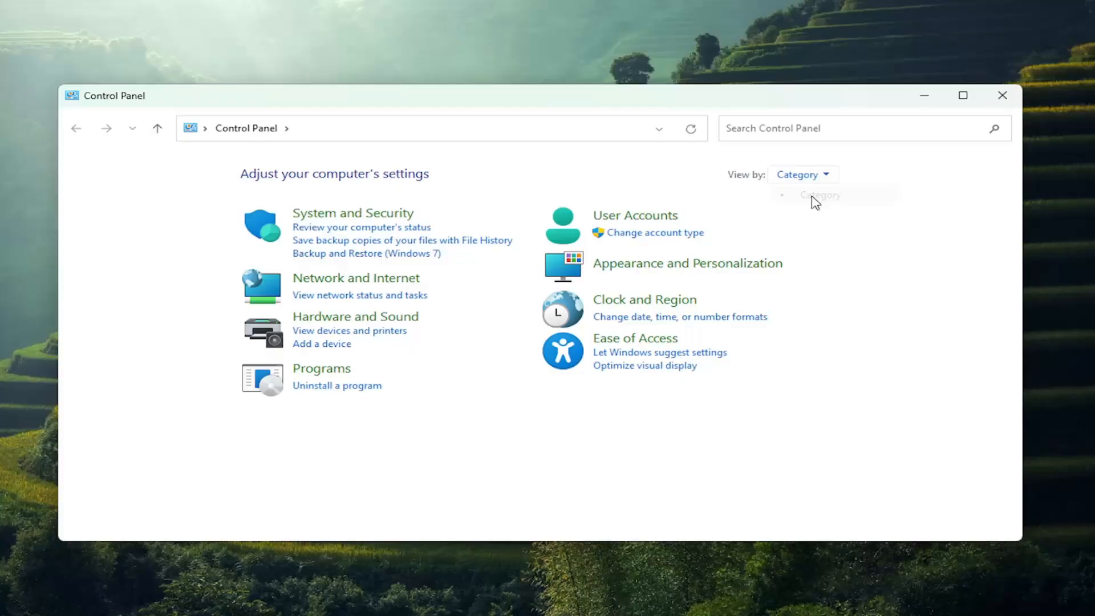
mouse_move(356, 323)
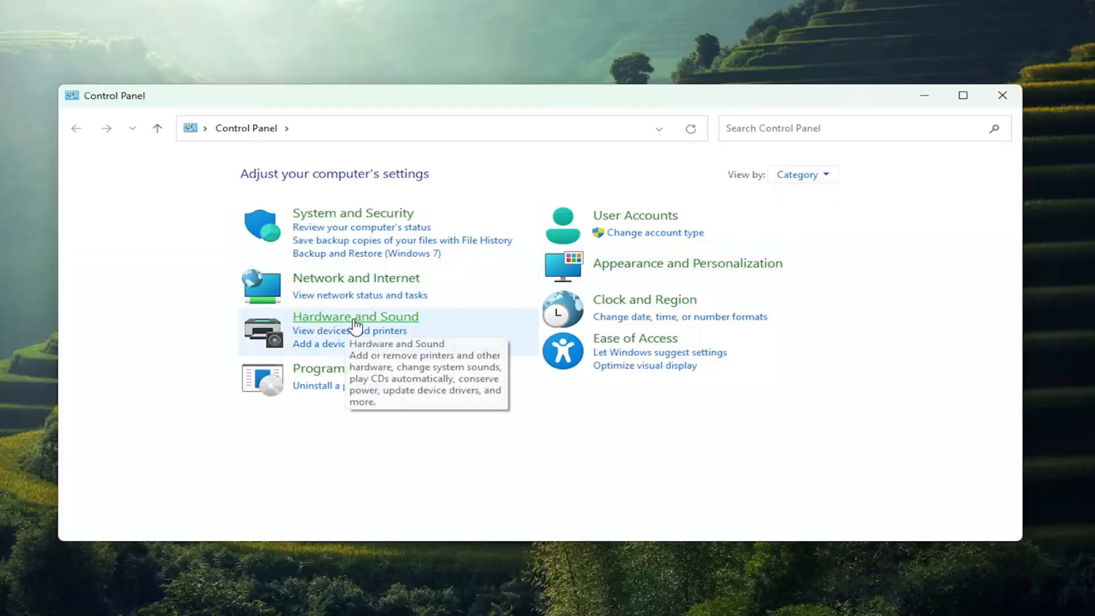
click(356, 316)
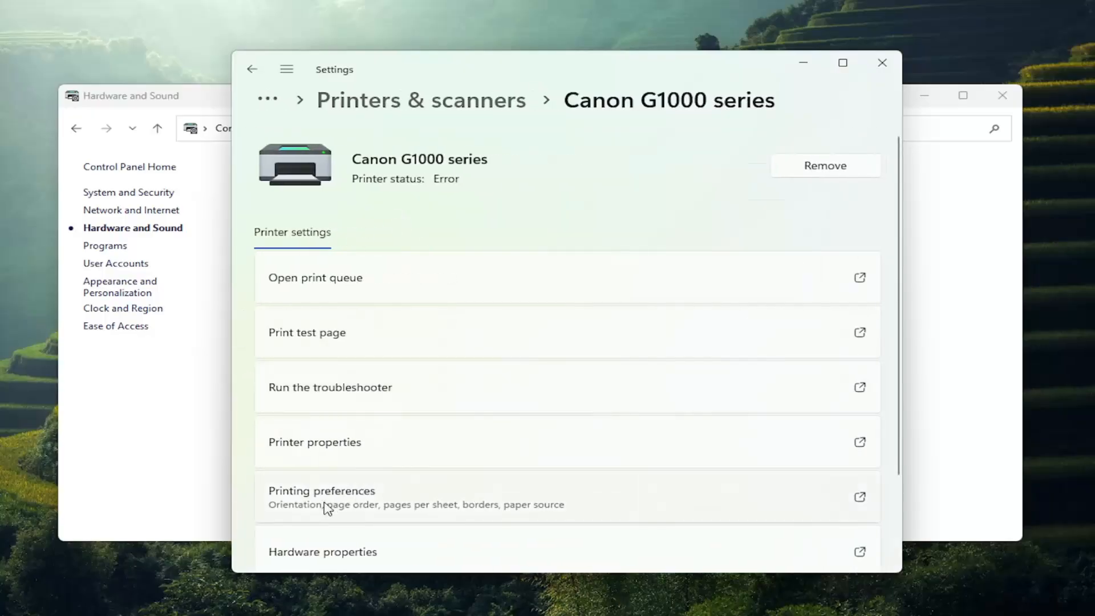
In the Canon G1000 printing preferences, enable Duplex Printing (Manual) and disable Borderless Printing
click(322, 490)
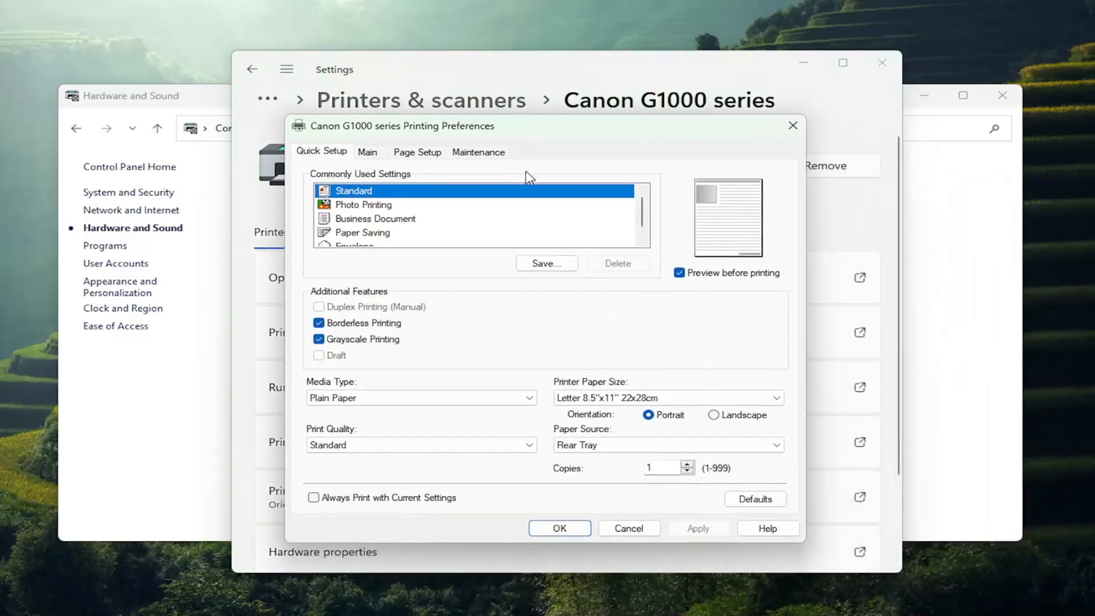
mouse_move(504, 229)
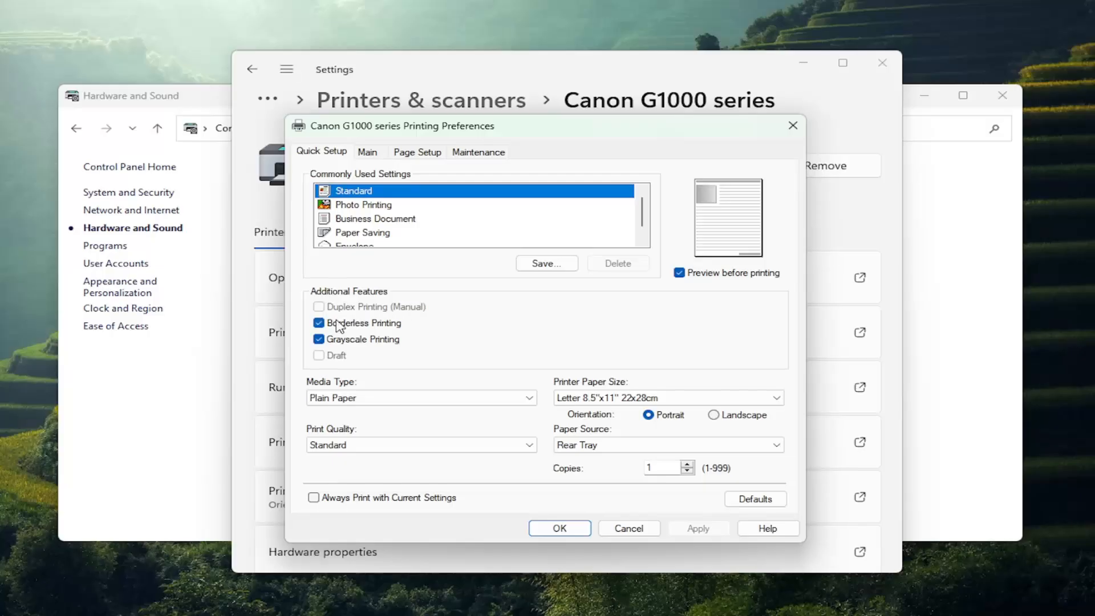
click(319, 323)
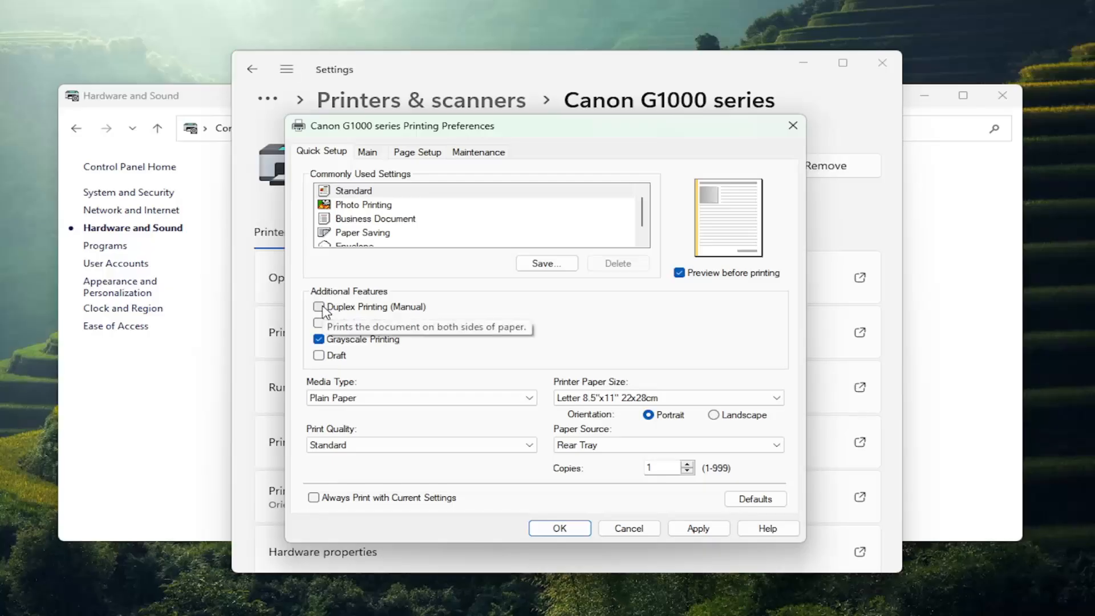
click(318, 307)
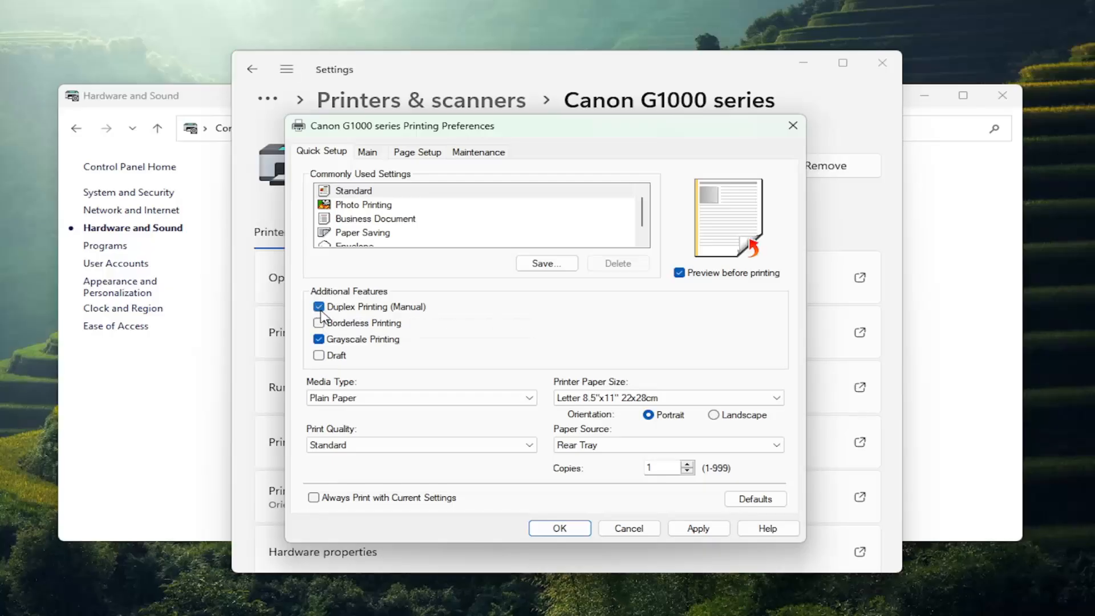
mouse_move(320, 307)
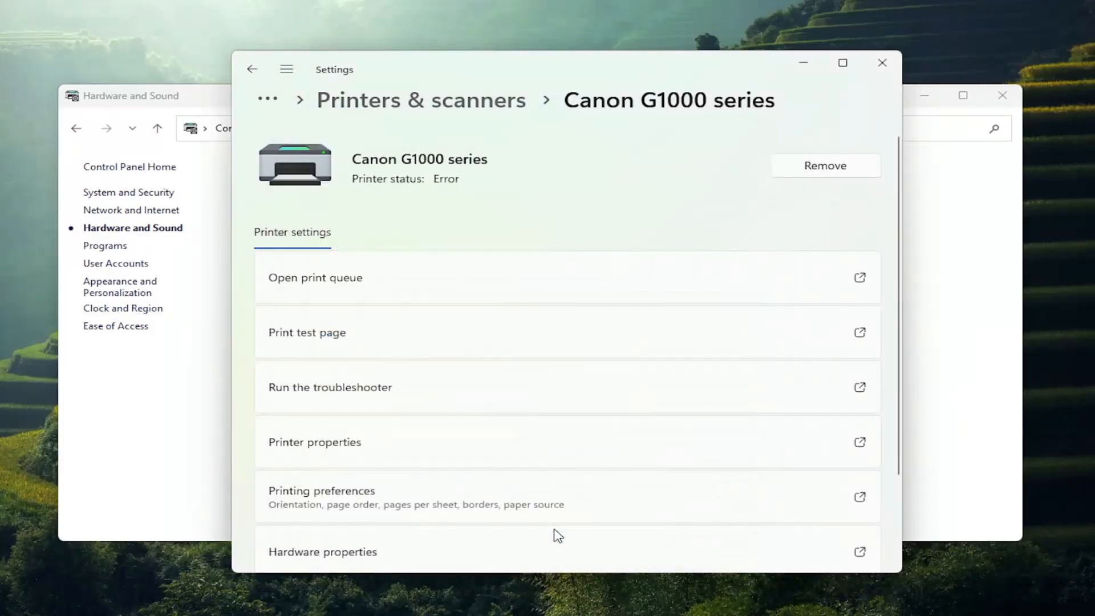
mouse_move(832, 246)
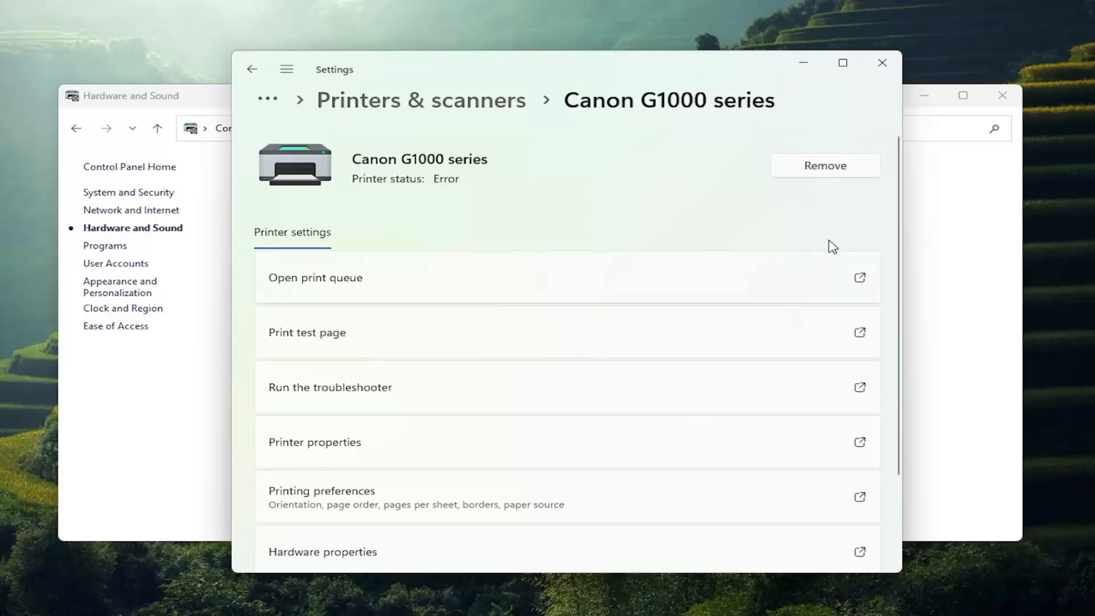
Close the printer Settings window and the Control Panel, leaving only the desktop
click(881, 61)
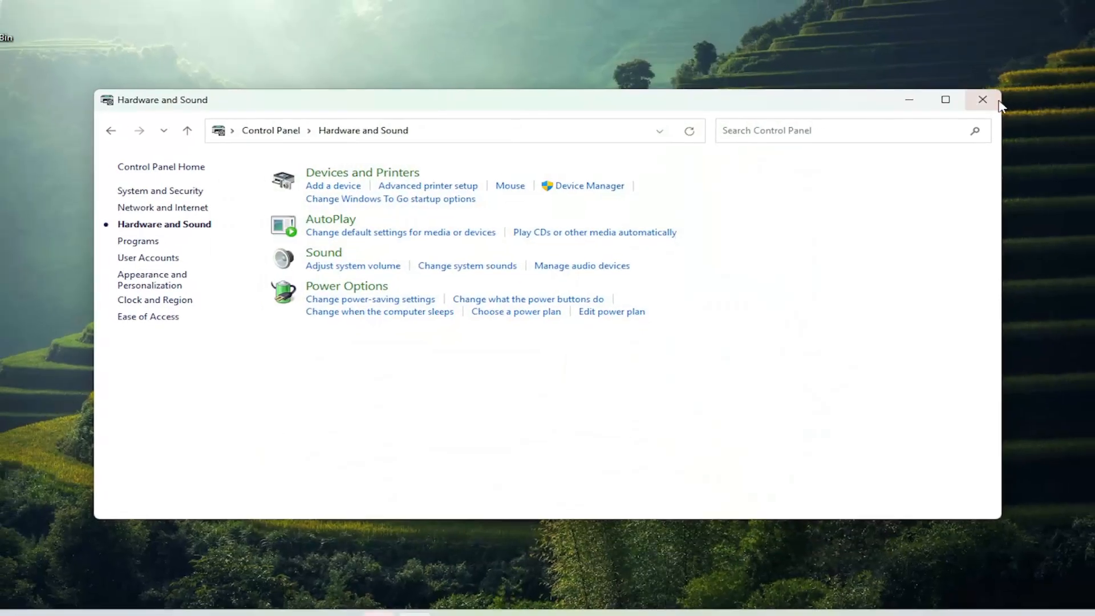
click(982, 100)
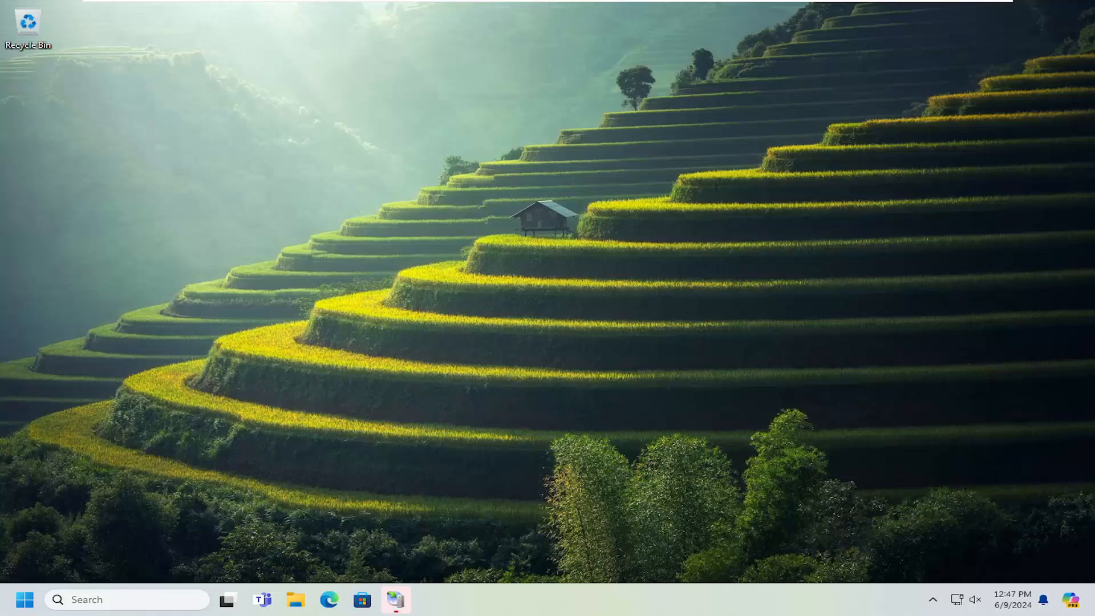